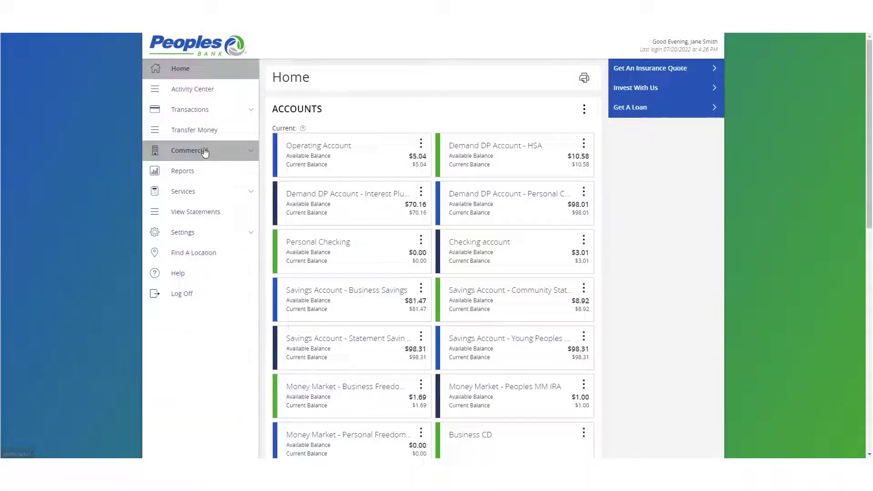
# Open Commercial > Payments and start a new ACH Batch payment
pyautogui.click(189, 150)
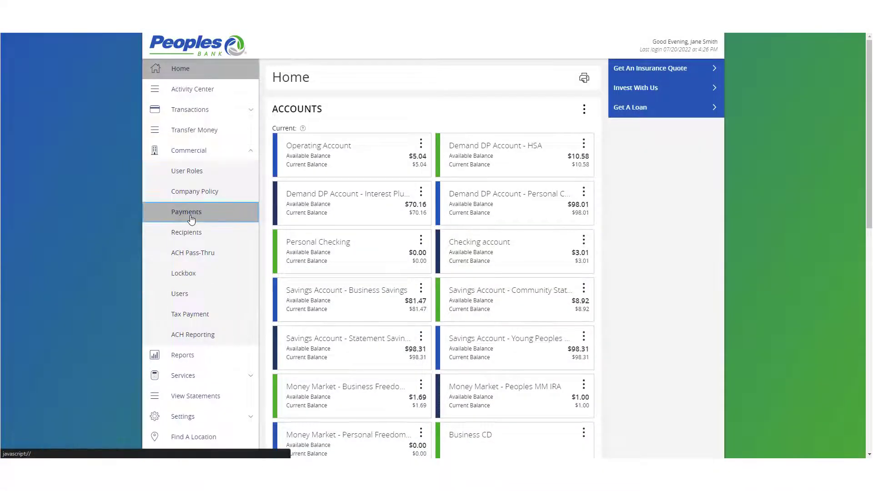
pyautogui.click(186, 211)
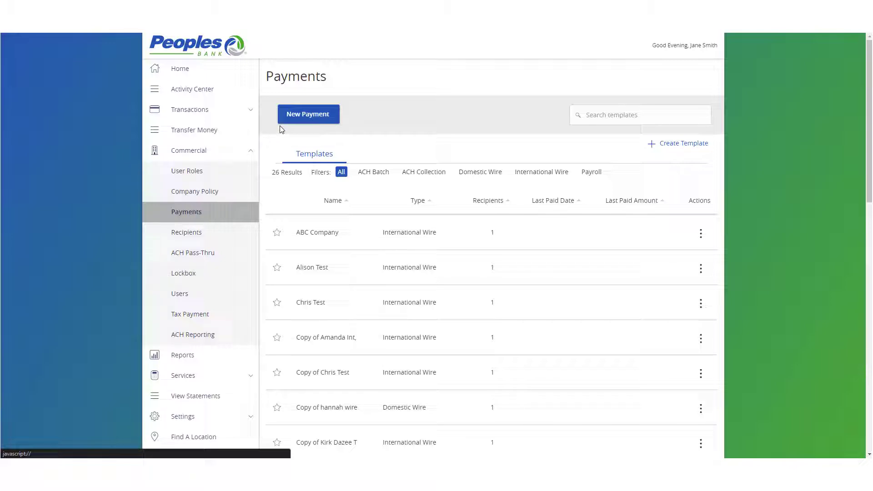
pyautogui.click(307, 114)
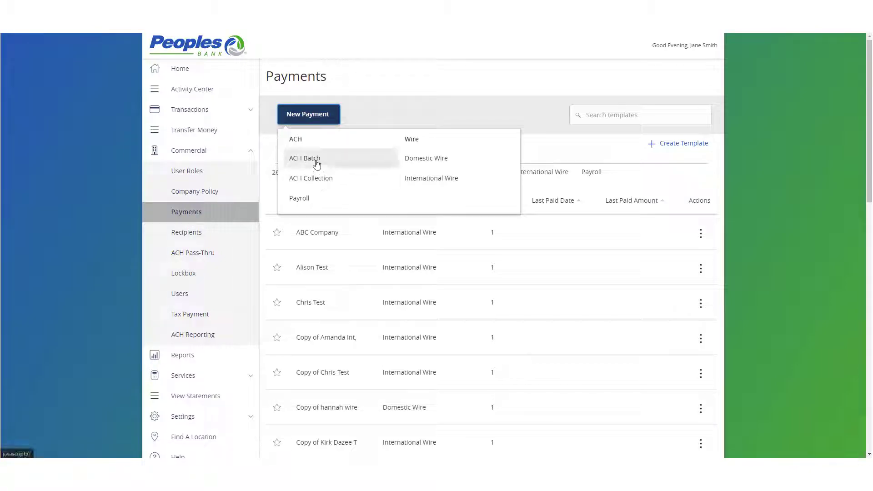
pyautogui.click(304, 158)
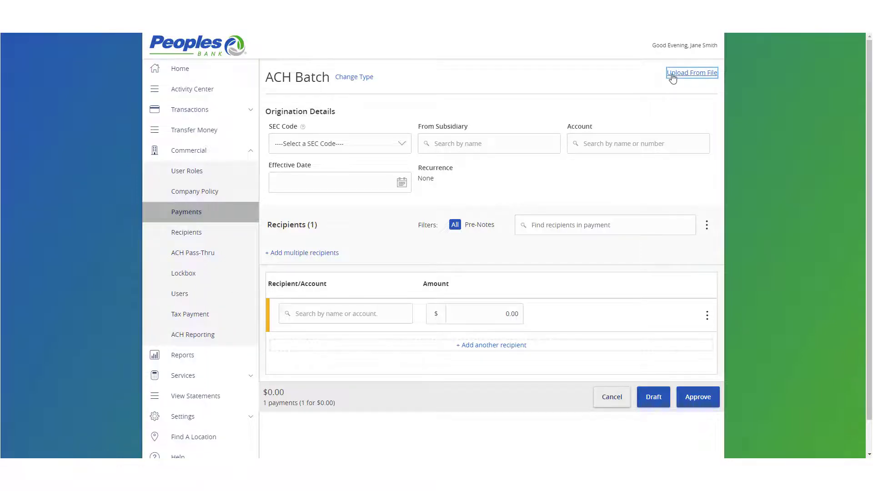
# Upload from file via the 5-Column-CSV mapping, cancelling the file picker to reach File Mapping Management
pyautogui.click(691, 72)
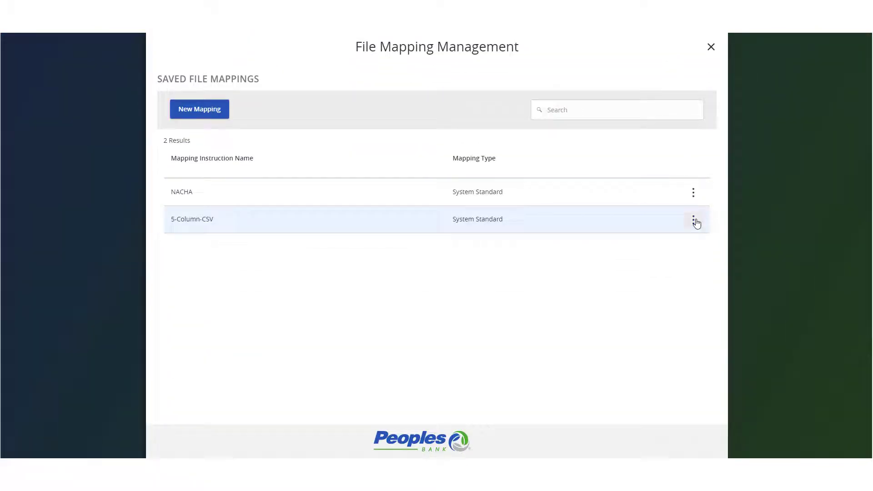
pyautogui.click(693, 218)
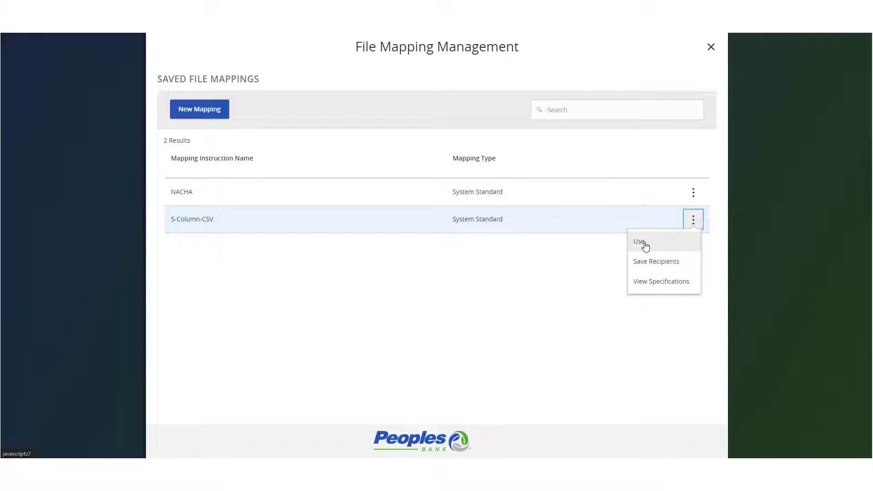
pyautogui.click(638, 241)
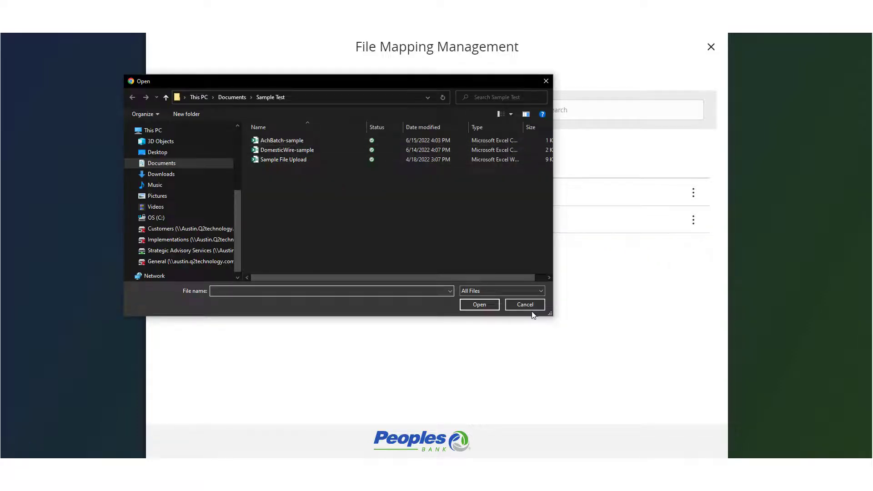
pyautogui.click(523, 305)
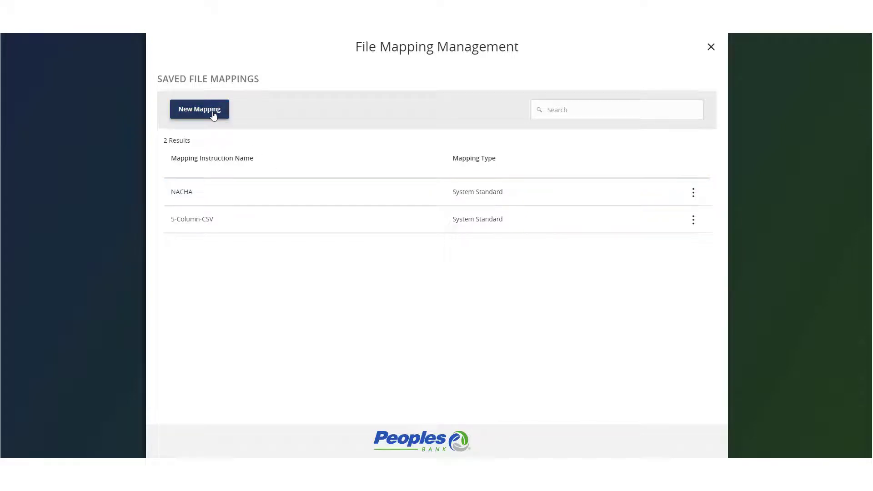
# Create a new mapping from the AchBatch-sample file and accept the comma-delimited file set-up
pyautogui.click(199, 109)
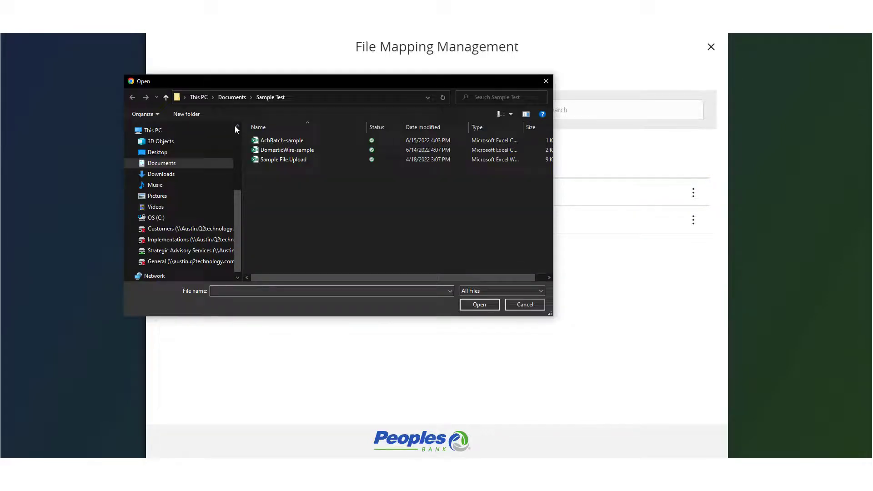
pyautogui.click(281, 140)
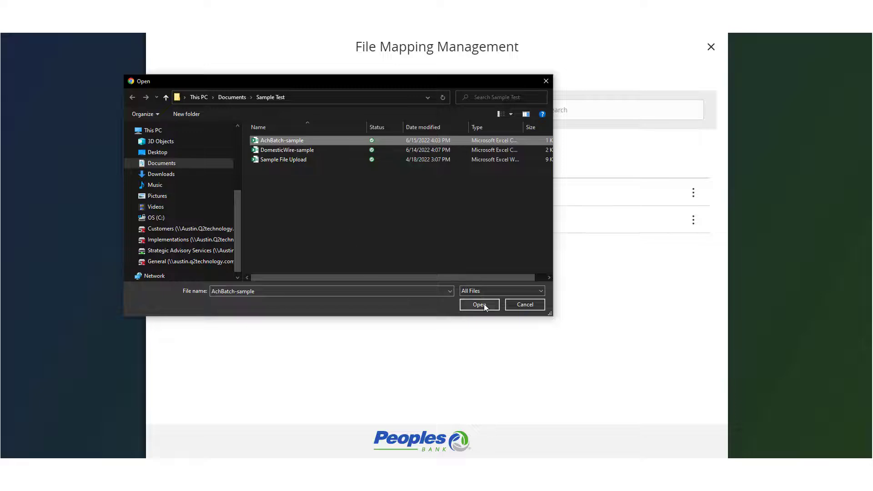
pyautogui.click(478, 304)
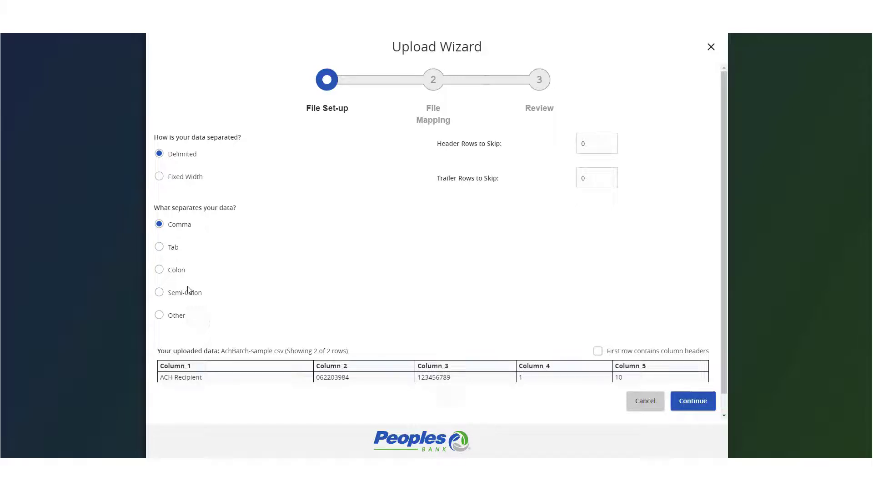
pyautogui.scroll(-3)
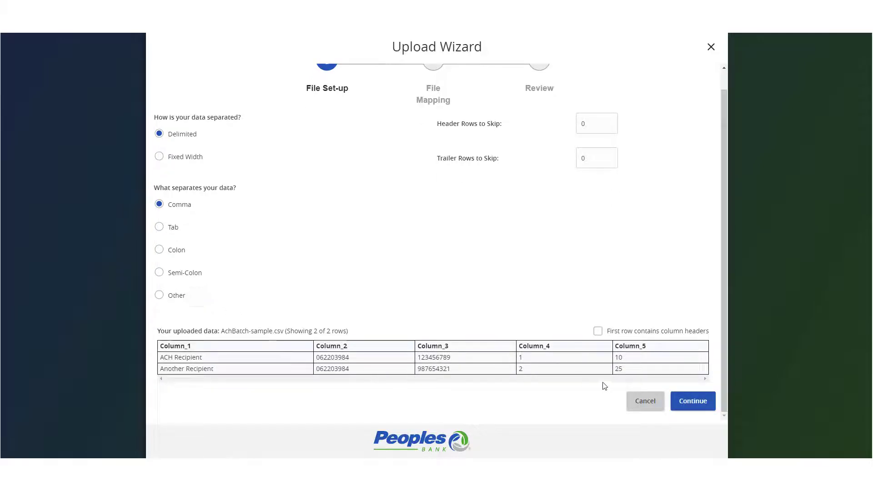
pyautogui.click(691, 401)
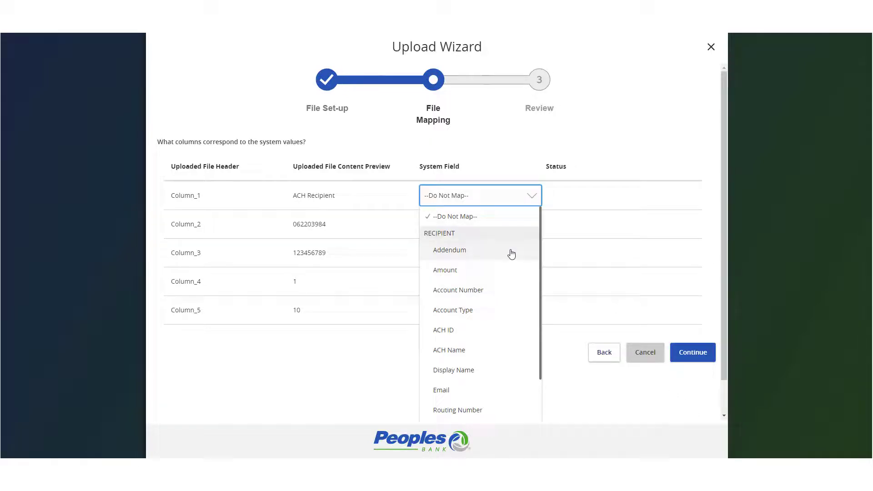
pyautogui.moveTo(468, 349)
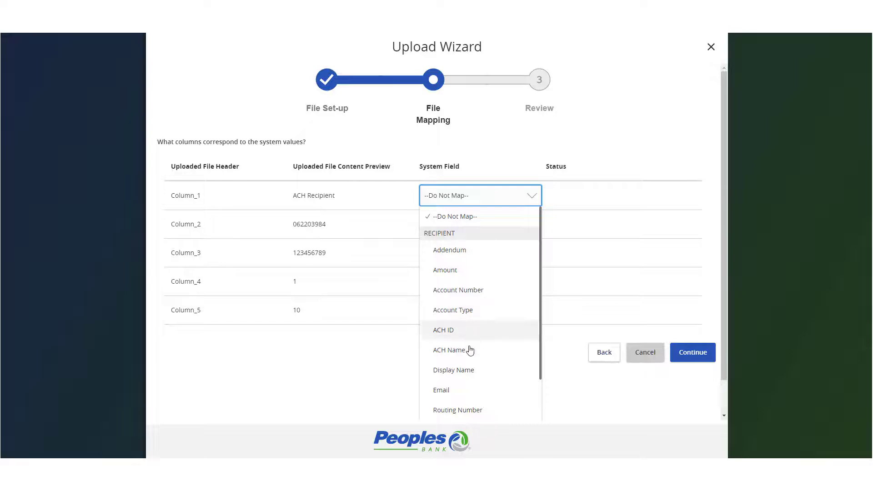
# Map Columns 1–4 to ACH Name, Amount, Display Name and ACH ID, then continue to Review
pyautogui.click(449, 350)
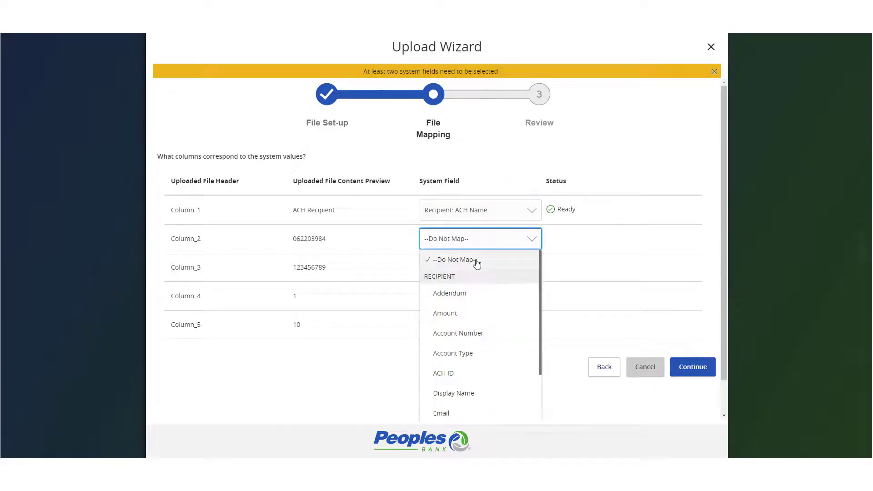
pyautogui.click(444, 313)
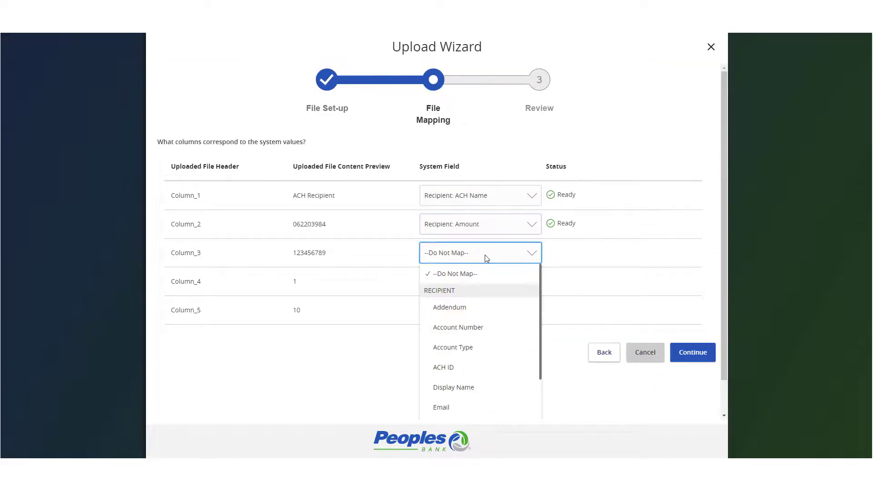
pyautogui.click(453, 386)
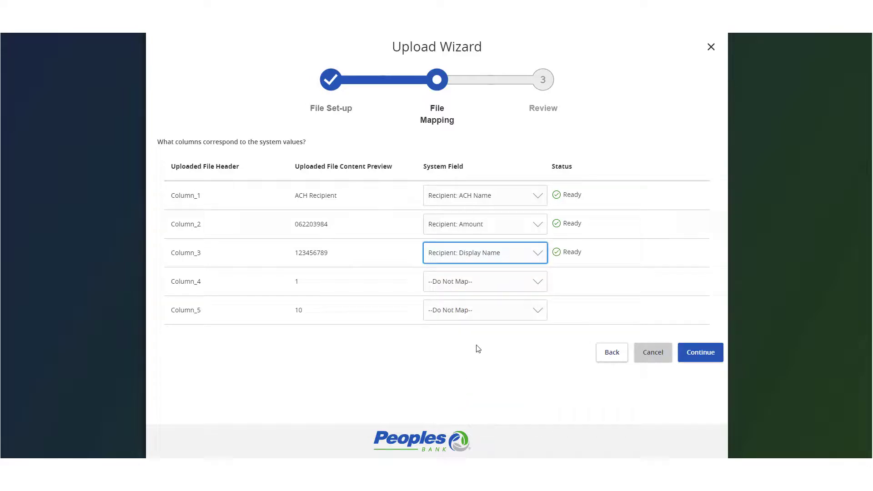
pyautogui.click(480, 281)
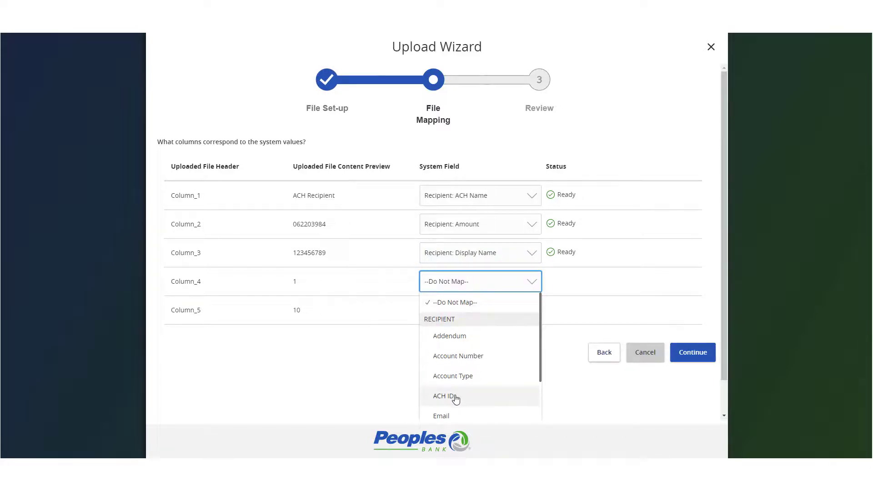
pyautogui.click(445, 396)
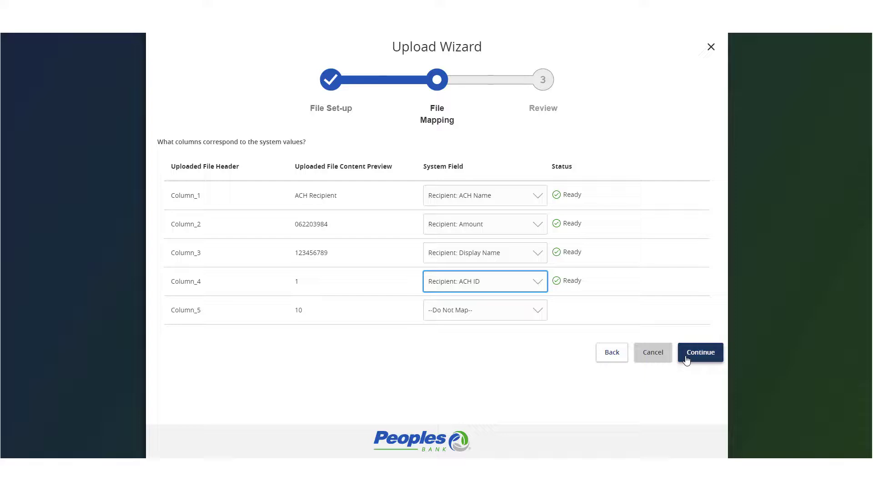
pyautogui.click(700, 352)
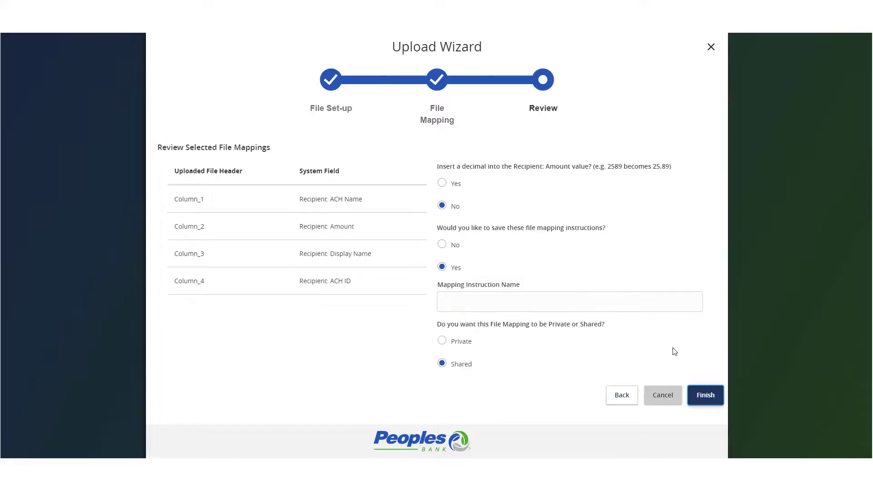
# Enter 'Sample' as the Mapping Instruction Name, keeping it Shared
pyautogui.click(569, 301)
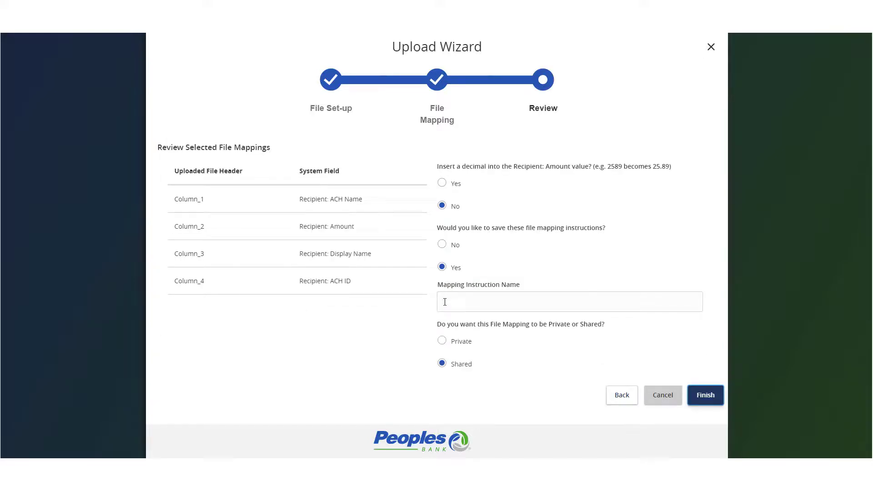
pyautogui.click(704, 395)
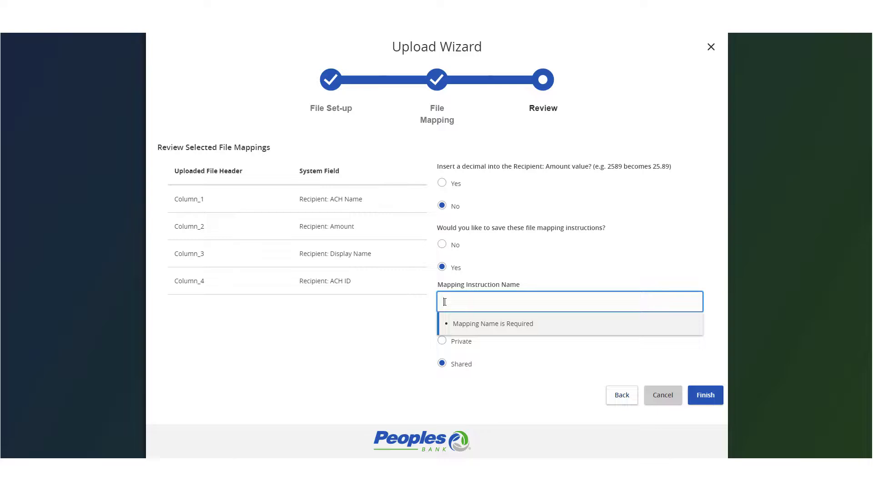
pyautogui.write('Sample')
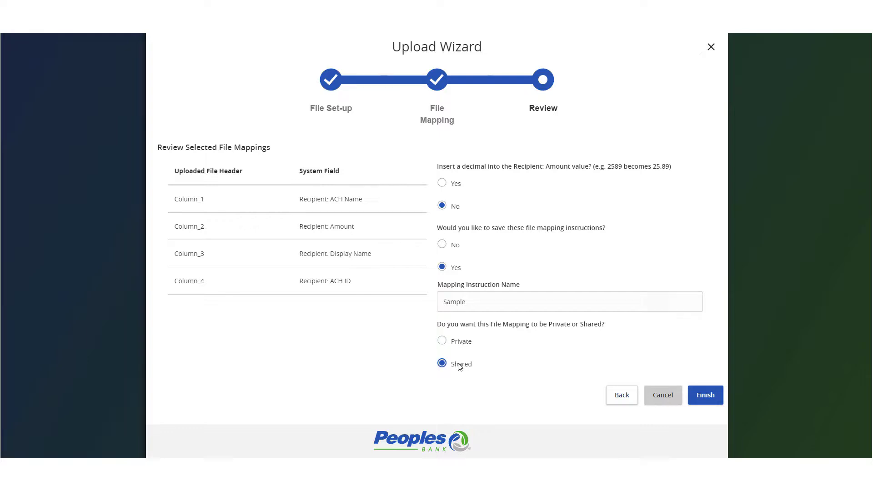
pyautogui.moveTo(663, 395)
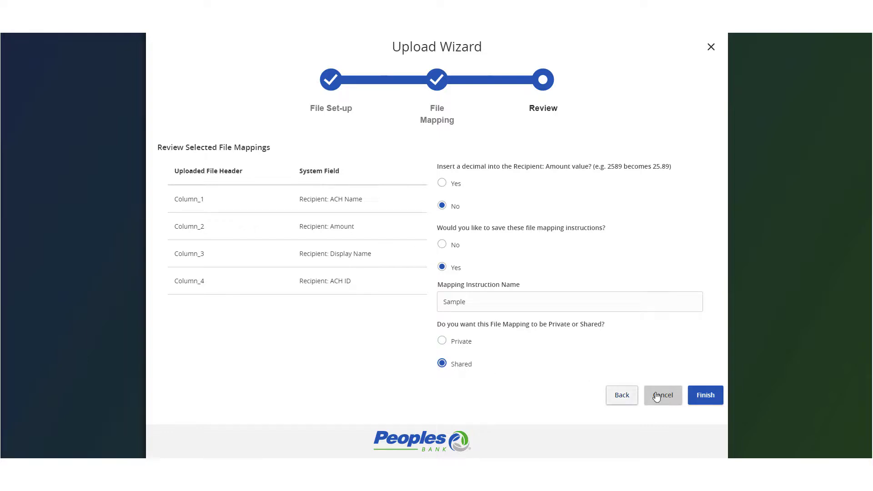